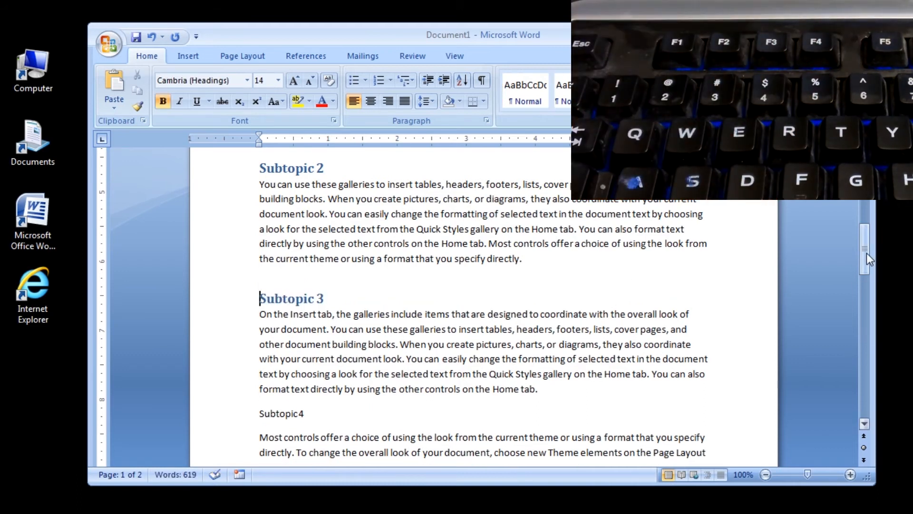
Apply the Heading 1 style to the Subtopic 4 and Subtopic 5 lines
scroll("down", 3)
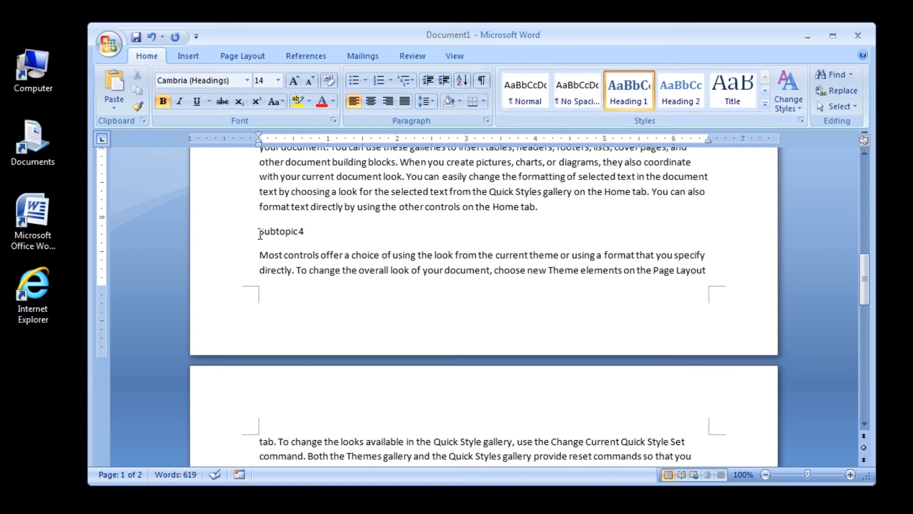
left_click(629, 89)
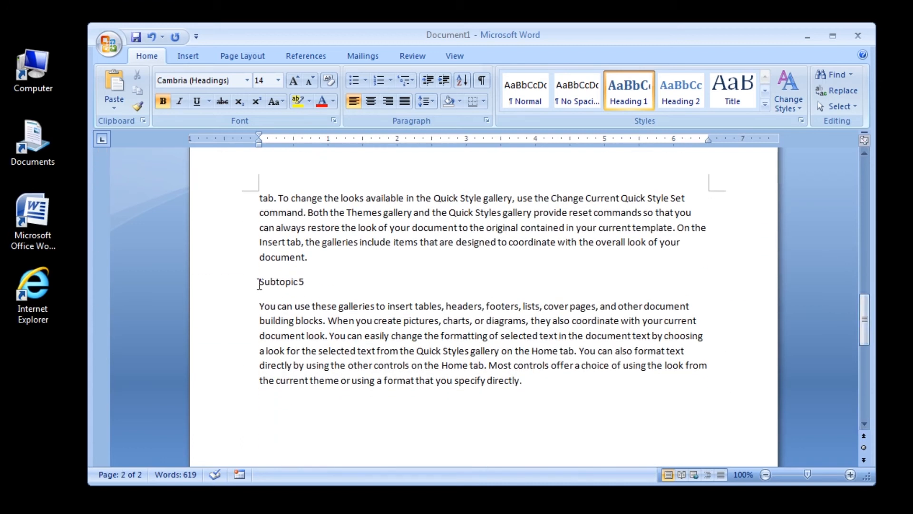
left_click(629, 89)
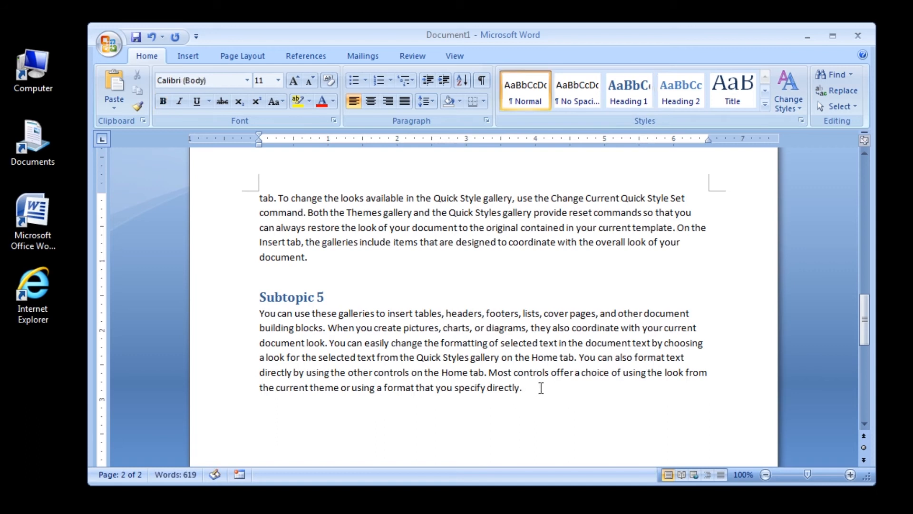
Add a new line reading 'Sample Table' below the Subtopic 5 paragraph, removing a stray '1'
type("Sample")
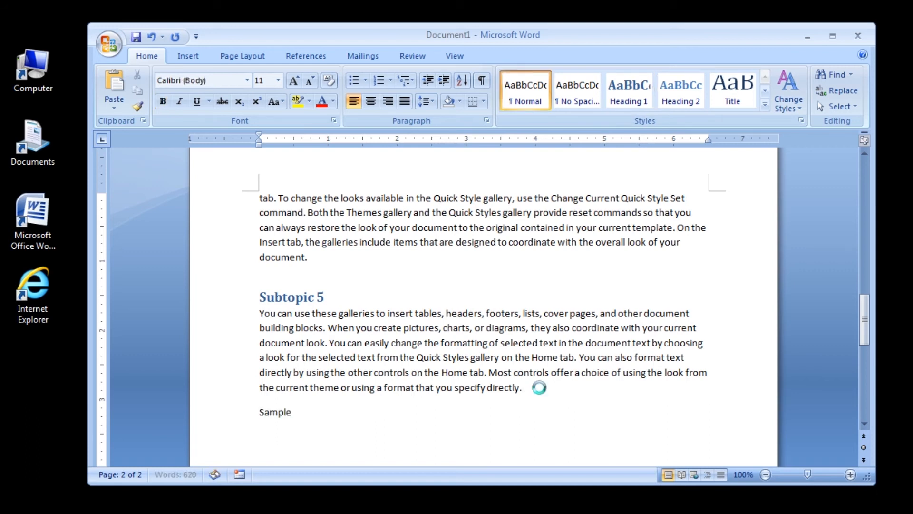
type("Table")
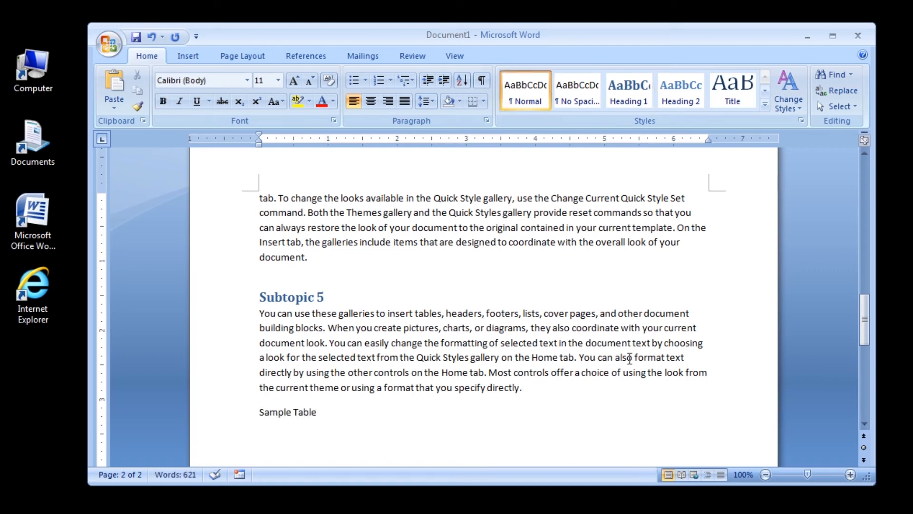
type("1")
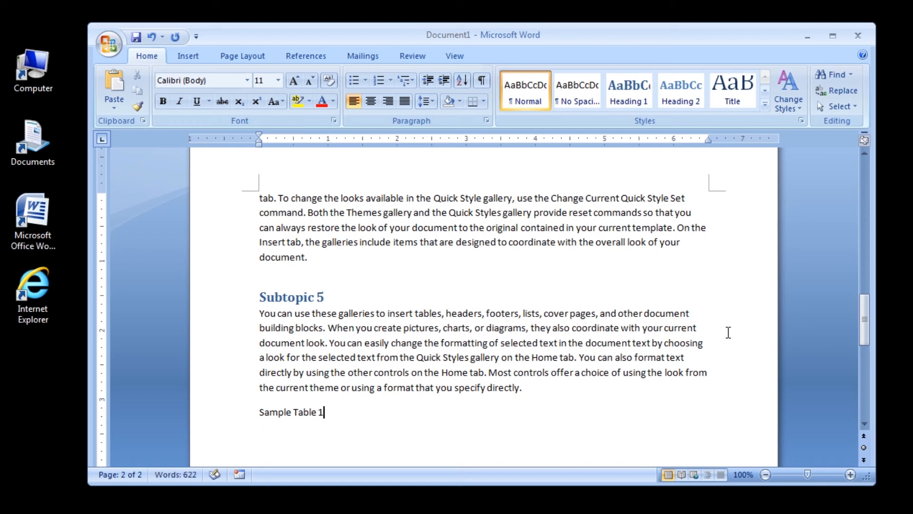
key("Backspace")
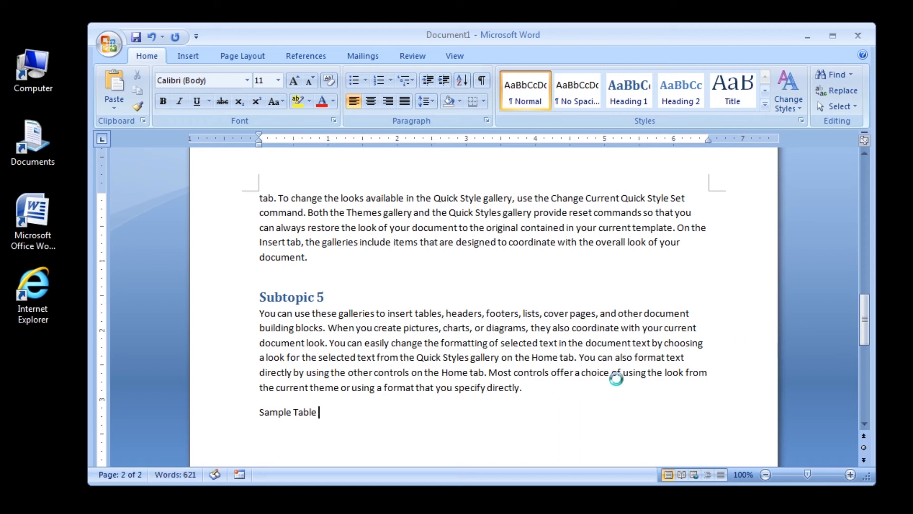
scroll("down", 3)
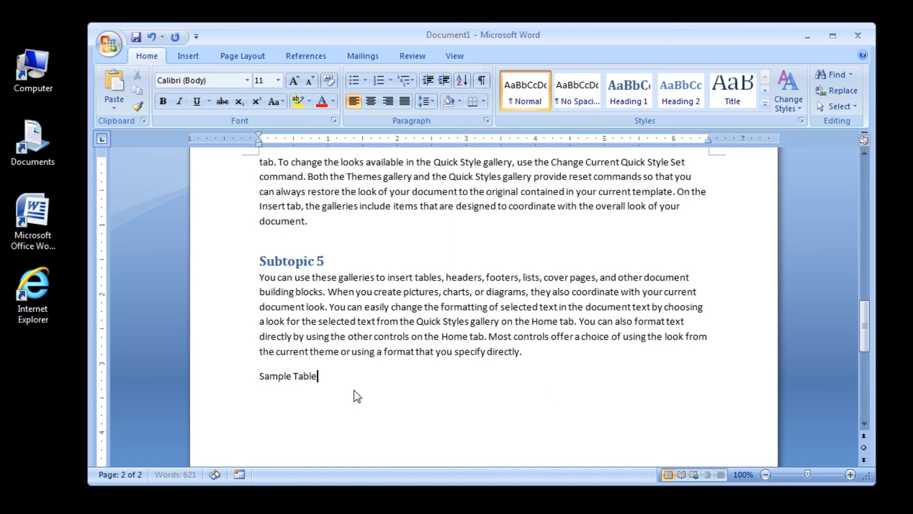